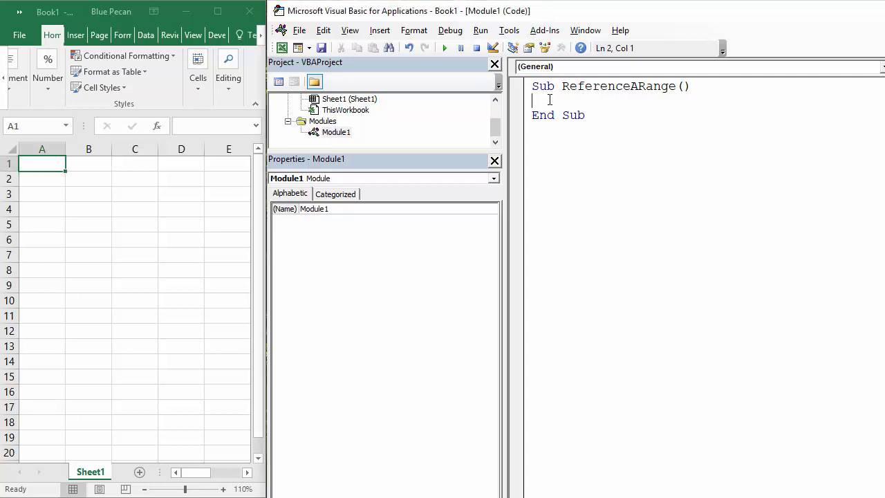
Write the statement Range("A1:D10") = "Range" inside Sub ReferenceARange
type("Range")
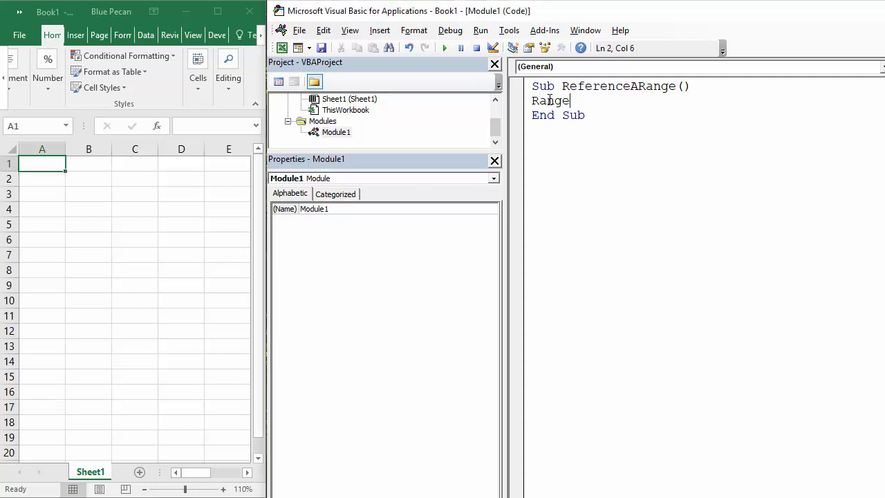
type("(")
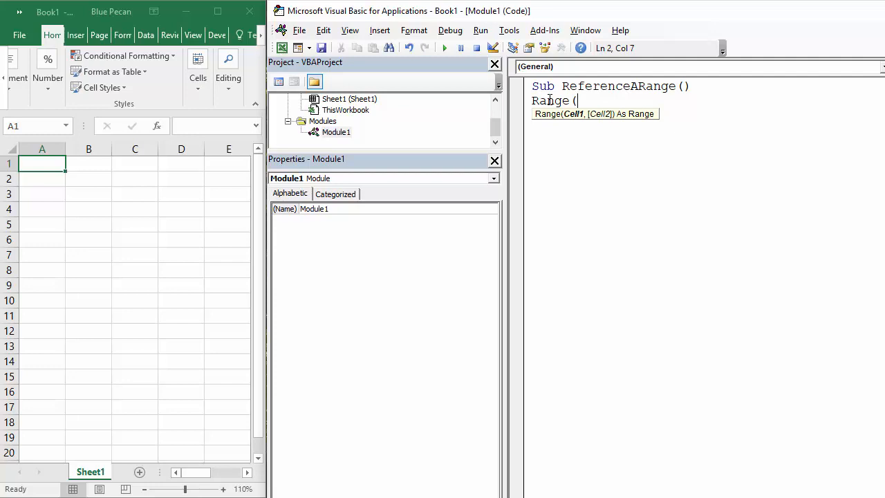
type("\"A")
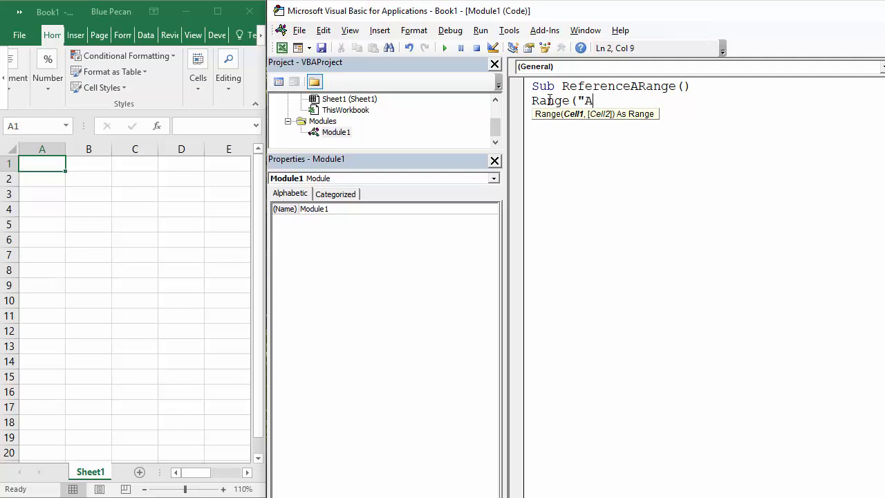
type("1:")
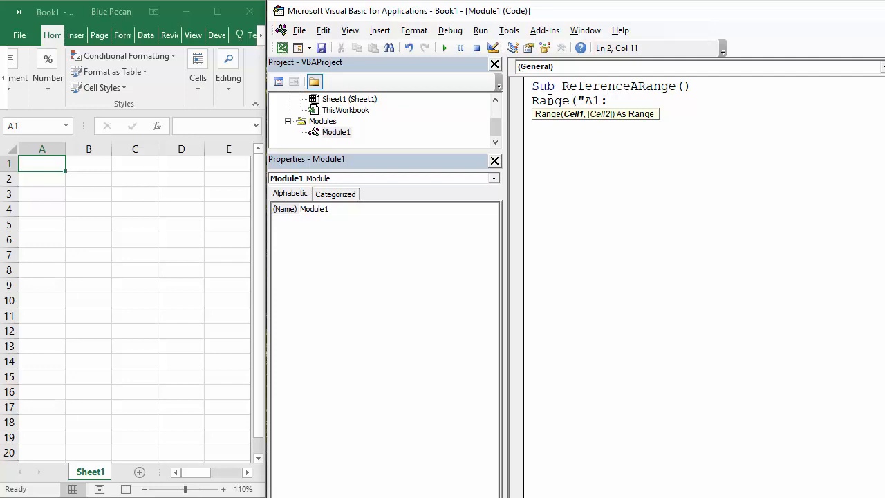
type("D10")
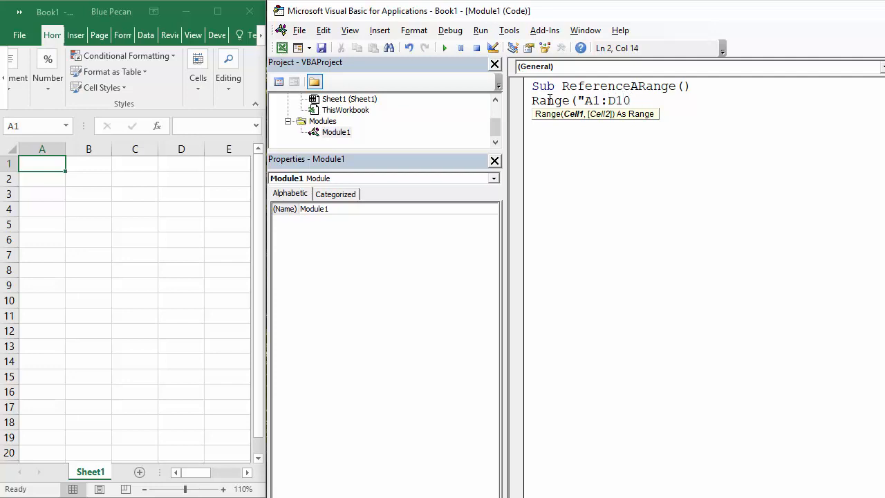
type("\"")
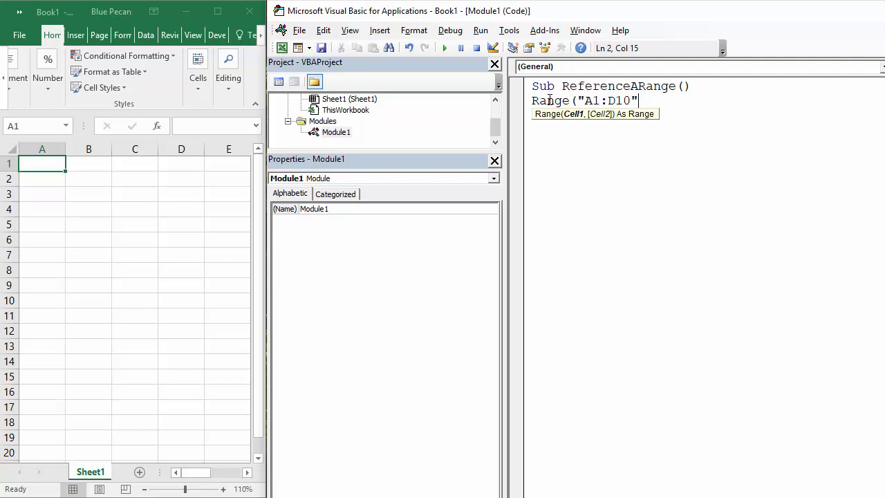
type(")")
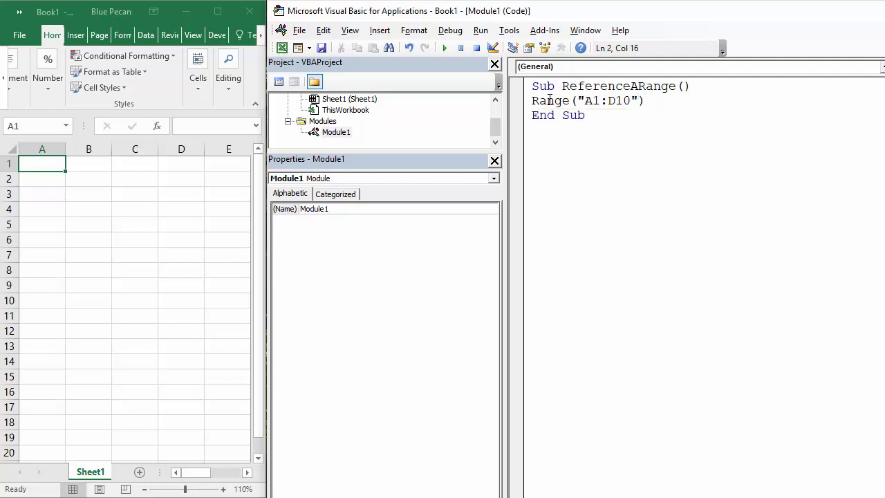
type("=\"")
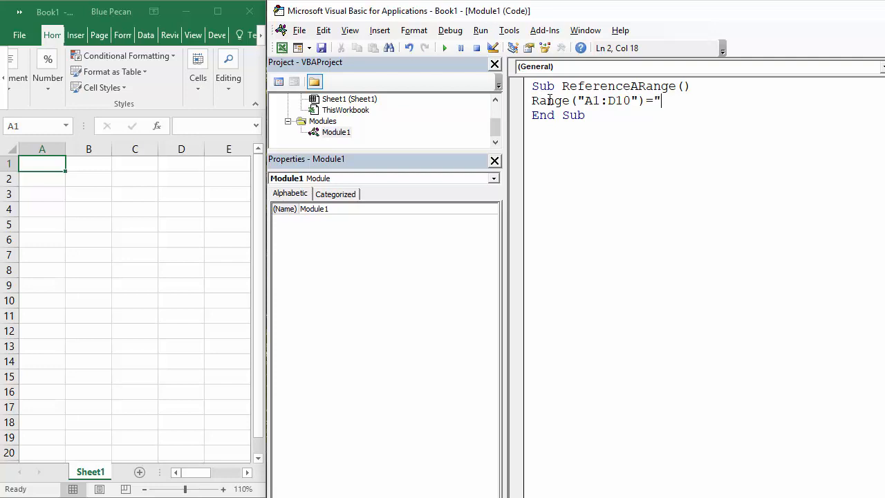
type("R")
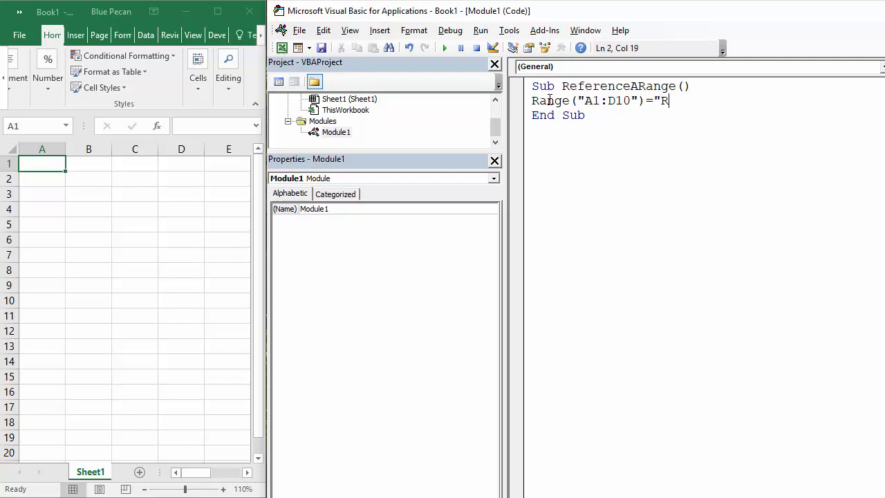
type("a")
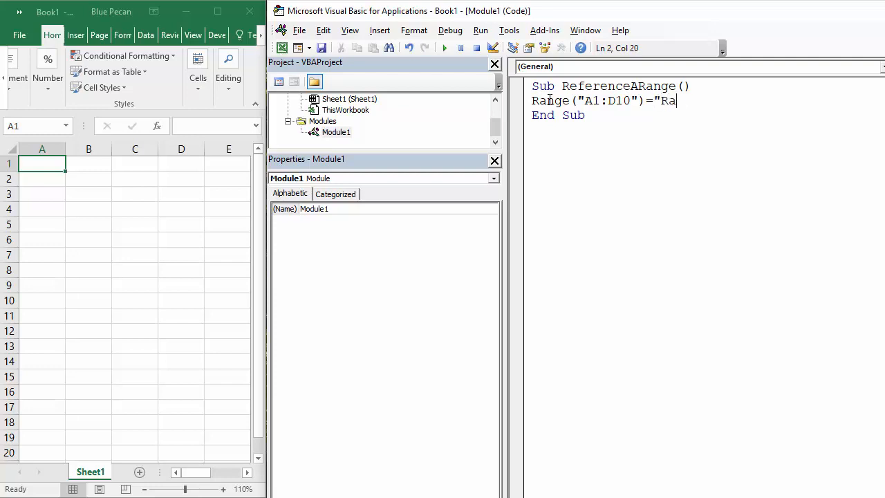
type("nge\"")
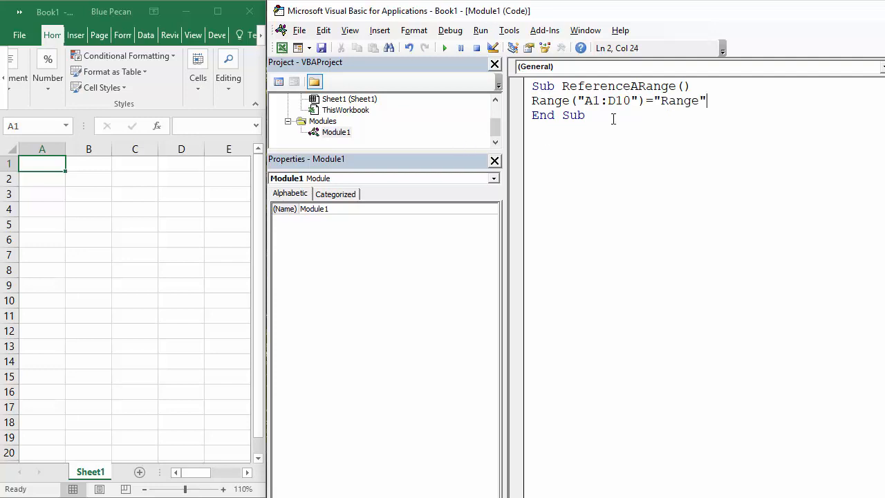
Commit the macro line and return to the Range reference to start editing it down to "A1"
left_click(445, 47)
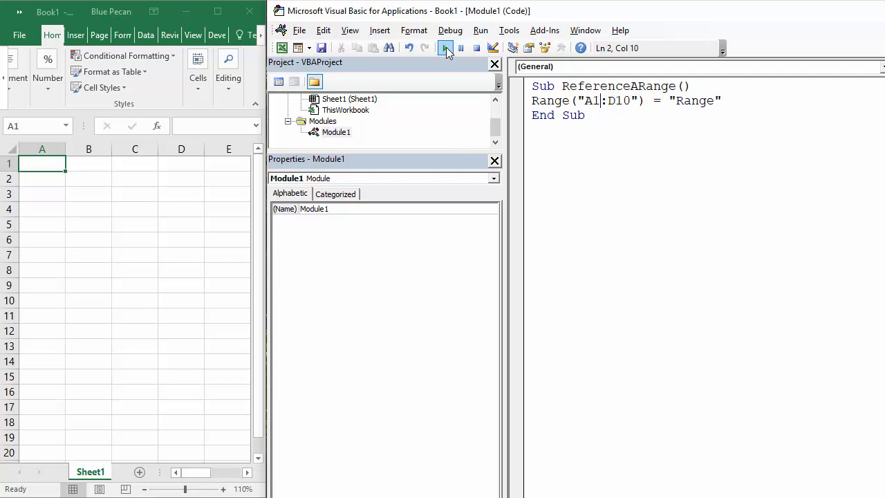
left_click(445, 47)
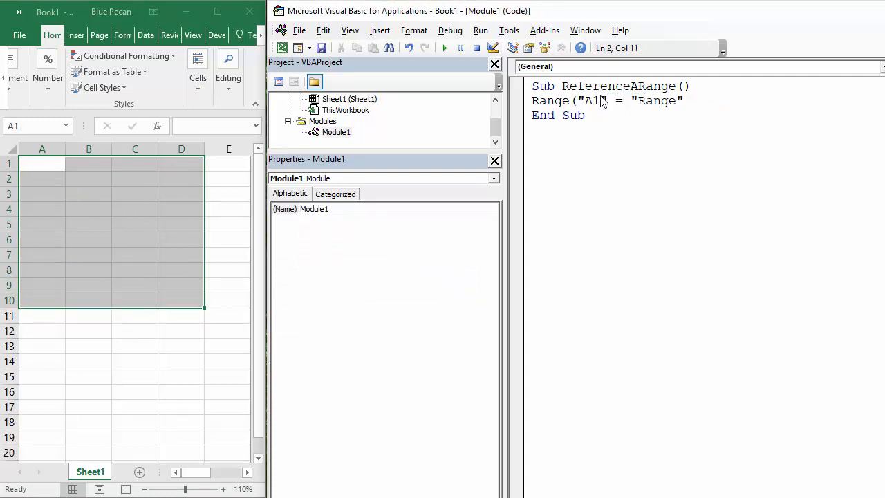
Rewrite the argument as separate "A1", "D10" cells, then reduce it toward a single "A1D10" reference
type(",\"D10")
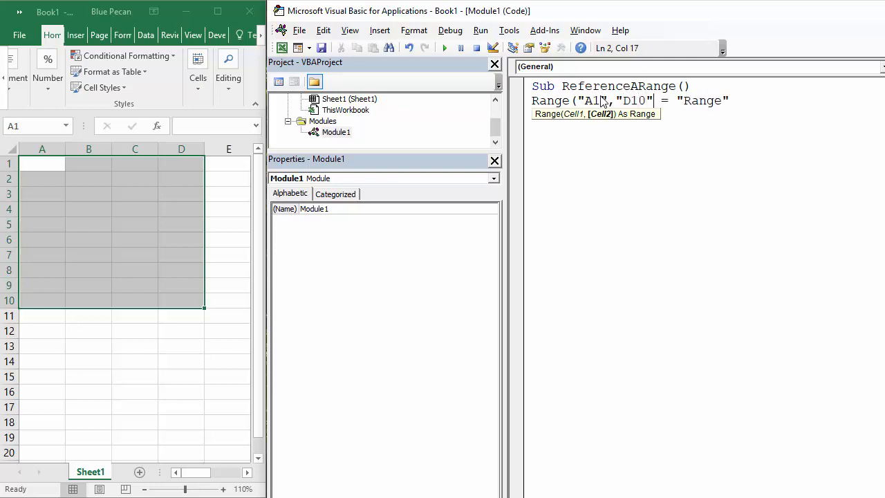
type(")")
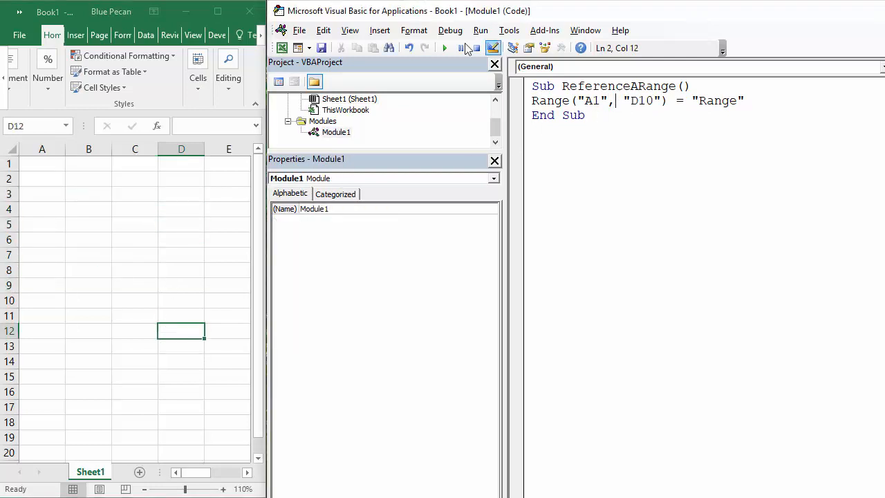
left_click(444, 47)
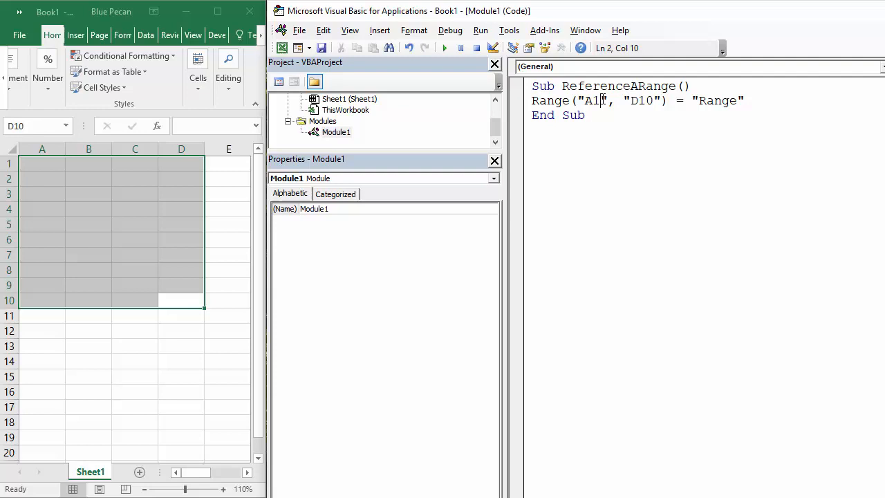
left_click(628, 100)
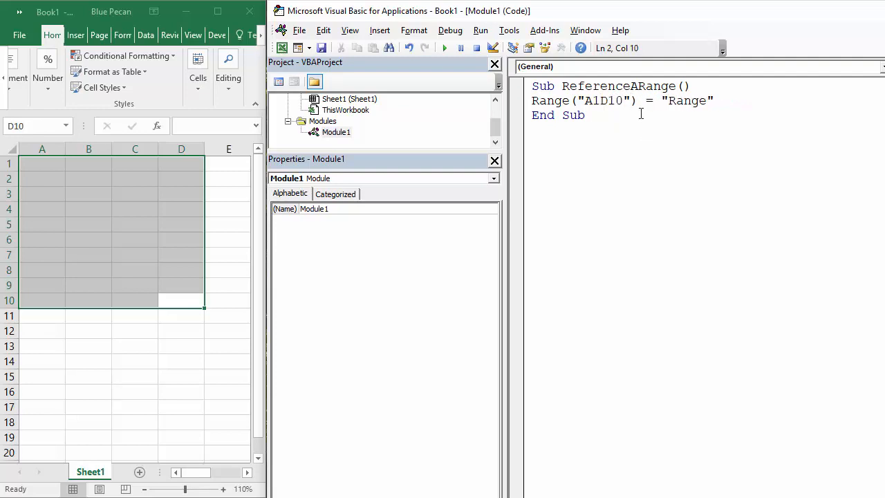
Extend the argument to Range("A1:D10,A13:D13") so it covers both blocks
type(":")
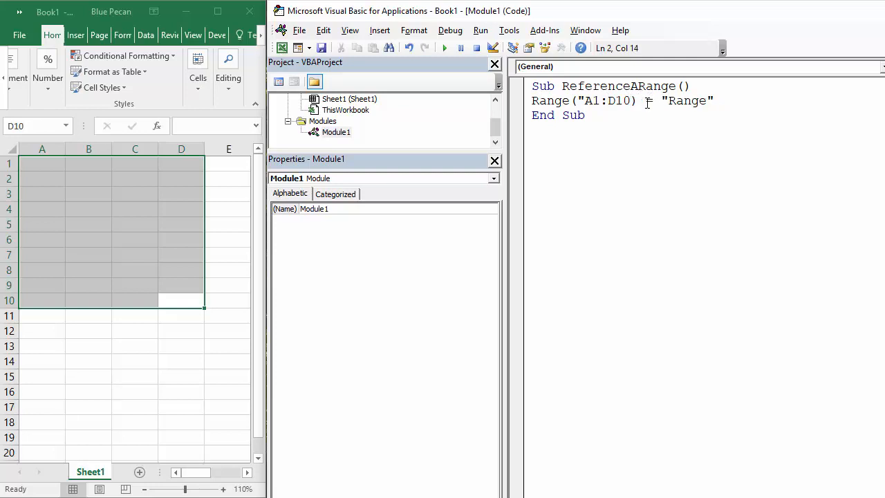
type(",")
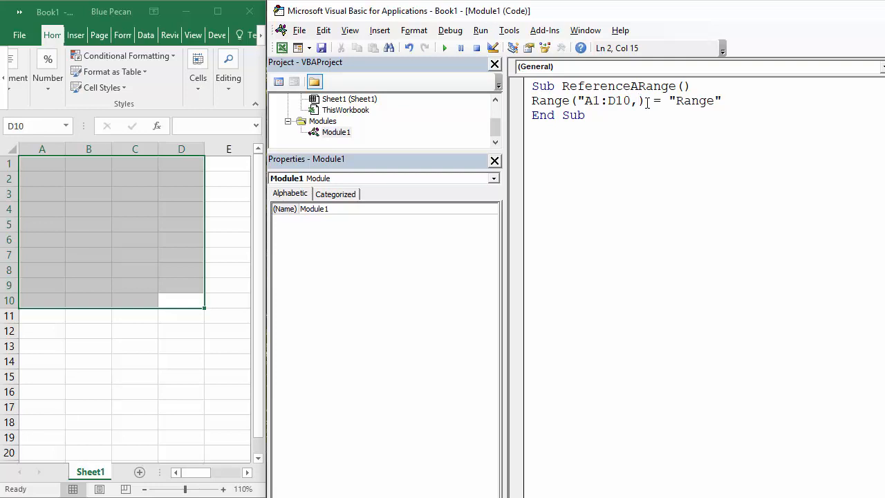
type("A")
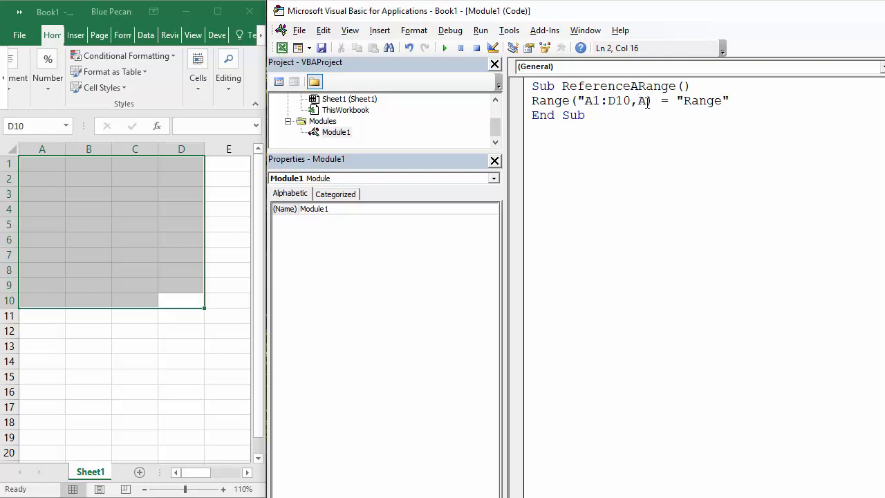
type("13:")
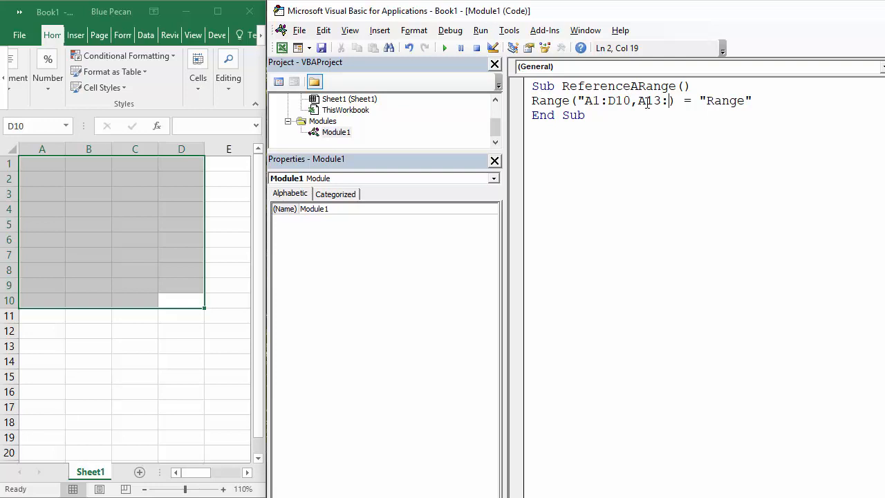
type("D")
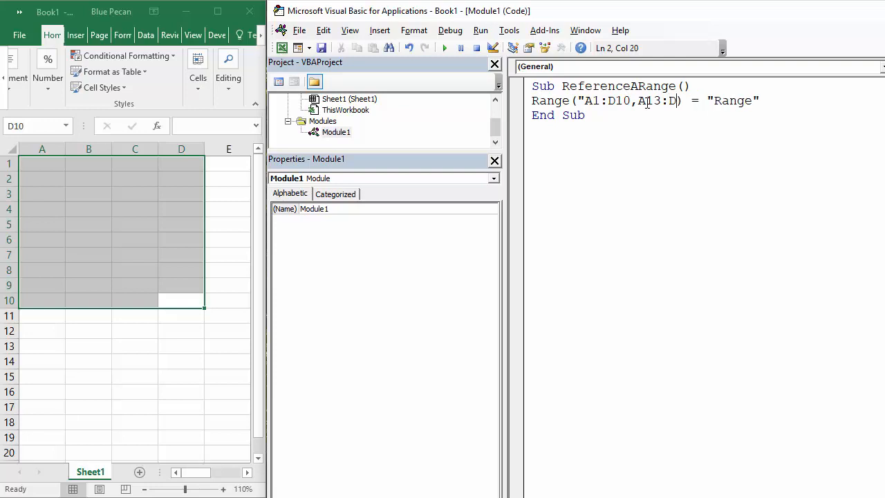
type("13\"")
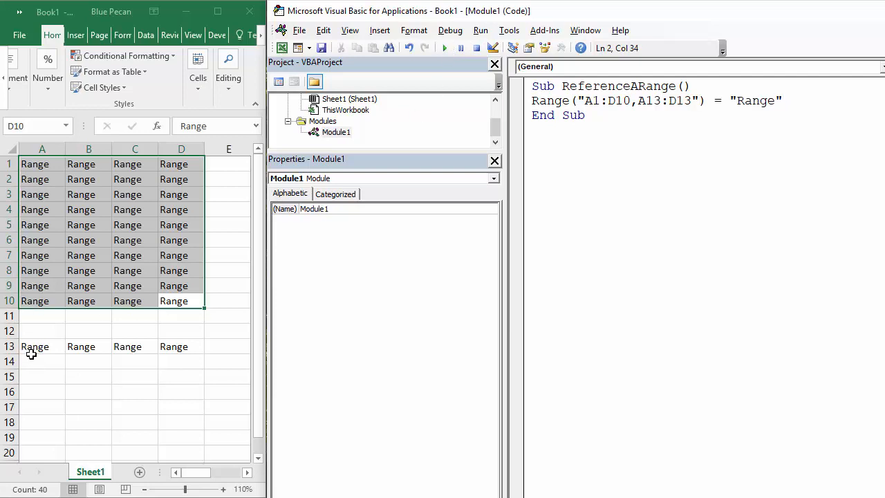
mouse_move(204, 354)
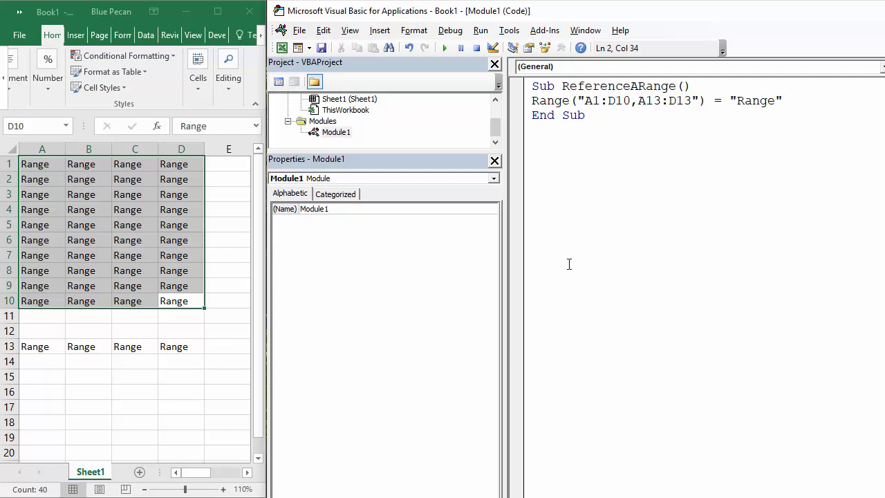
Run ReferenceARange so cells A1:D10 and A13:D13 show the word Range
left_click(781, 99)
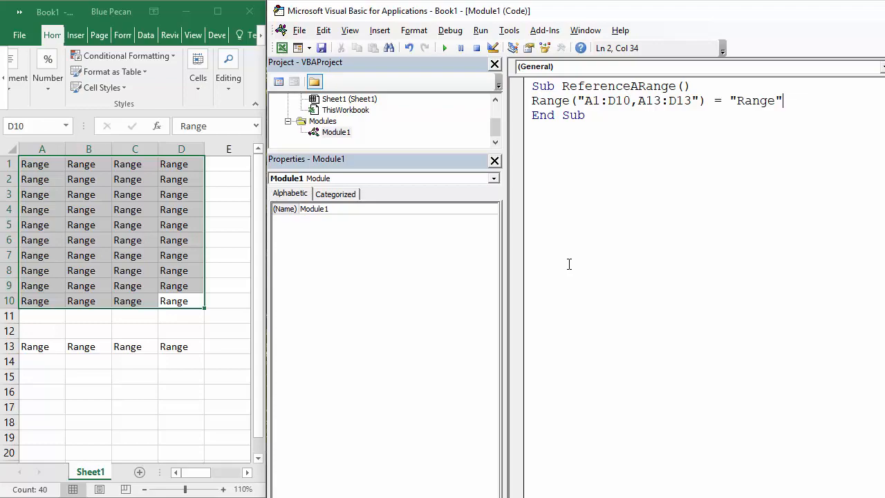